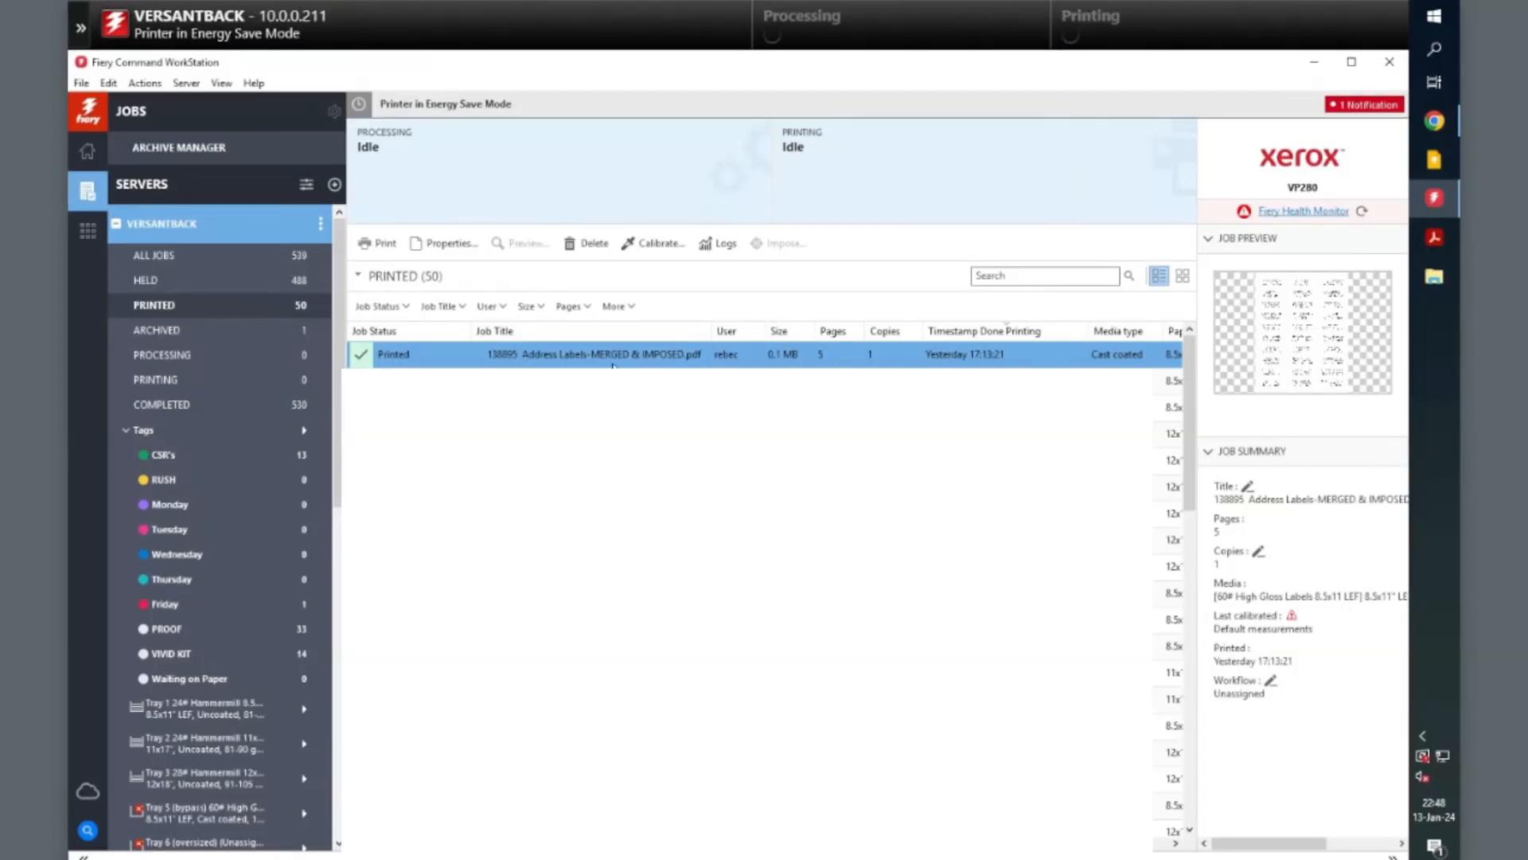
Review the address labels job's media settings (Film, 257–300 gsm, 11x15) and its presets list
left_click(445, 242)
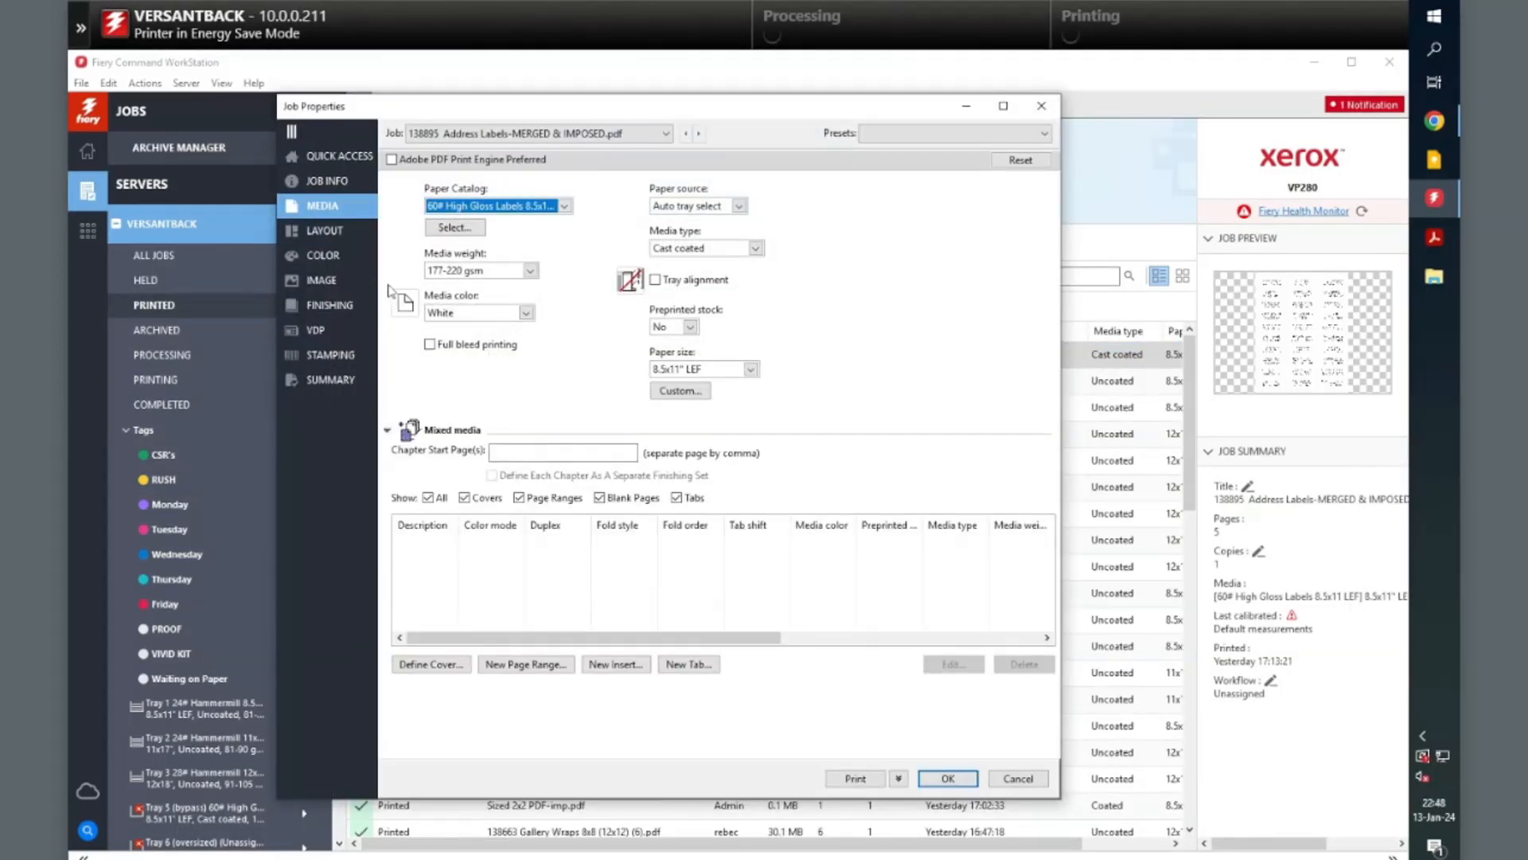
left_click(323, 254)
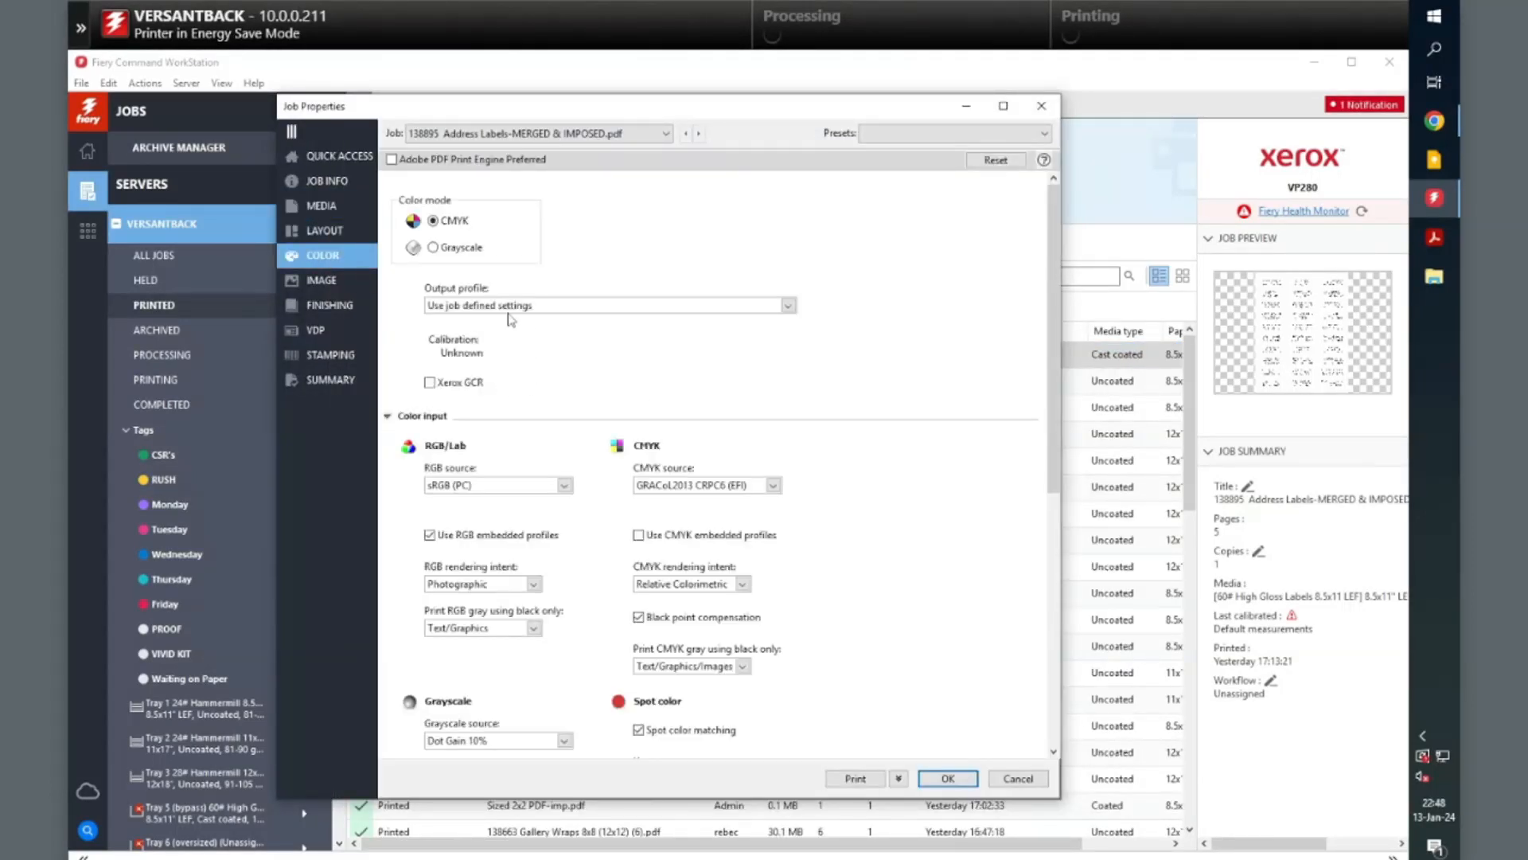
left_click(320, 205)
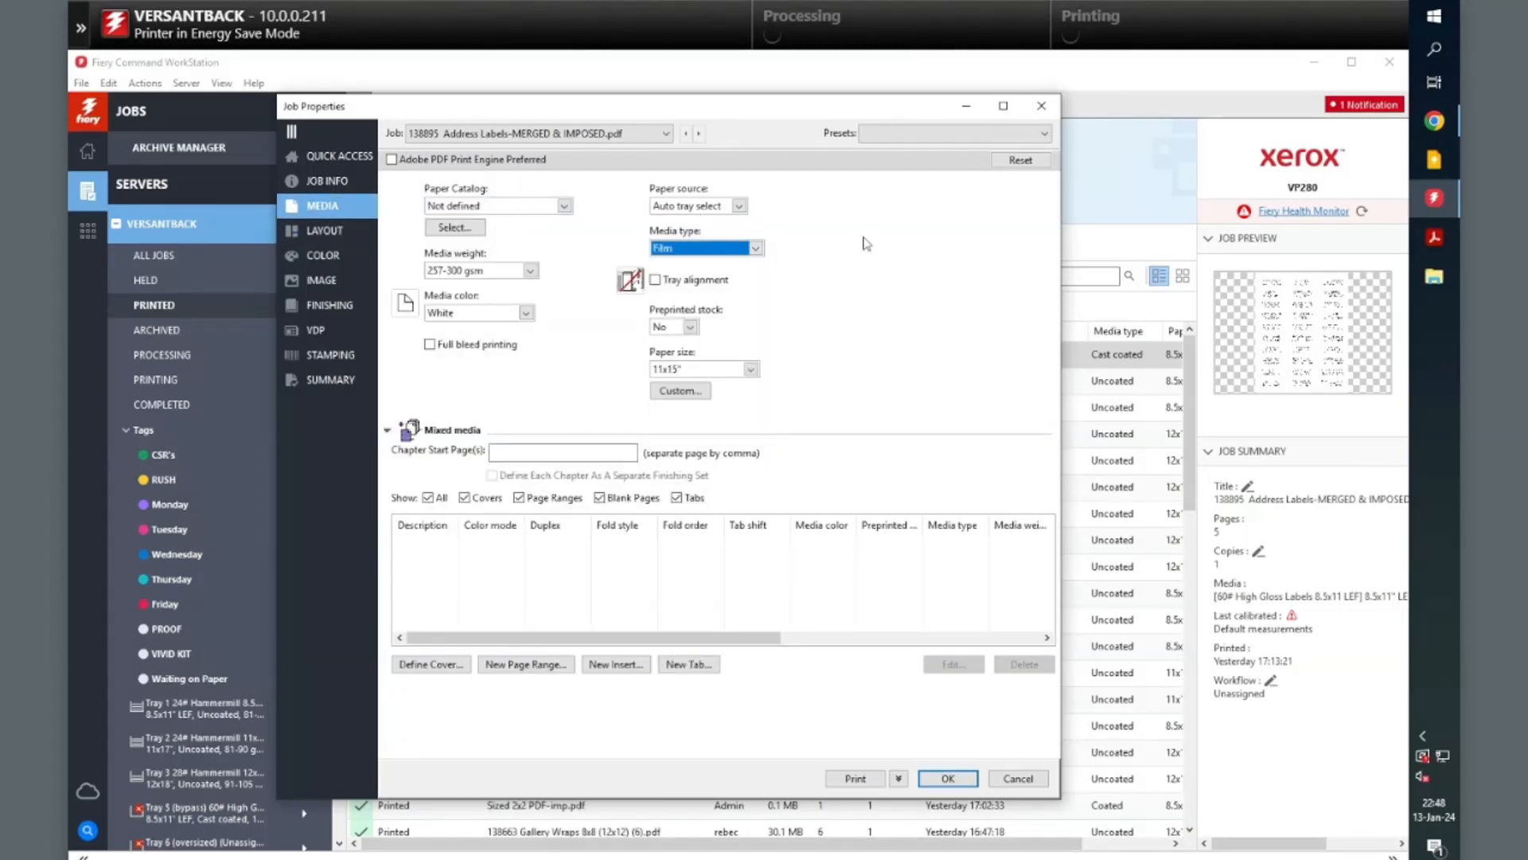
left_click(1046, 132)
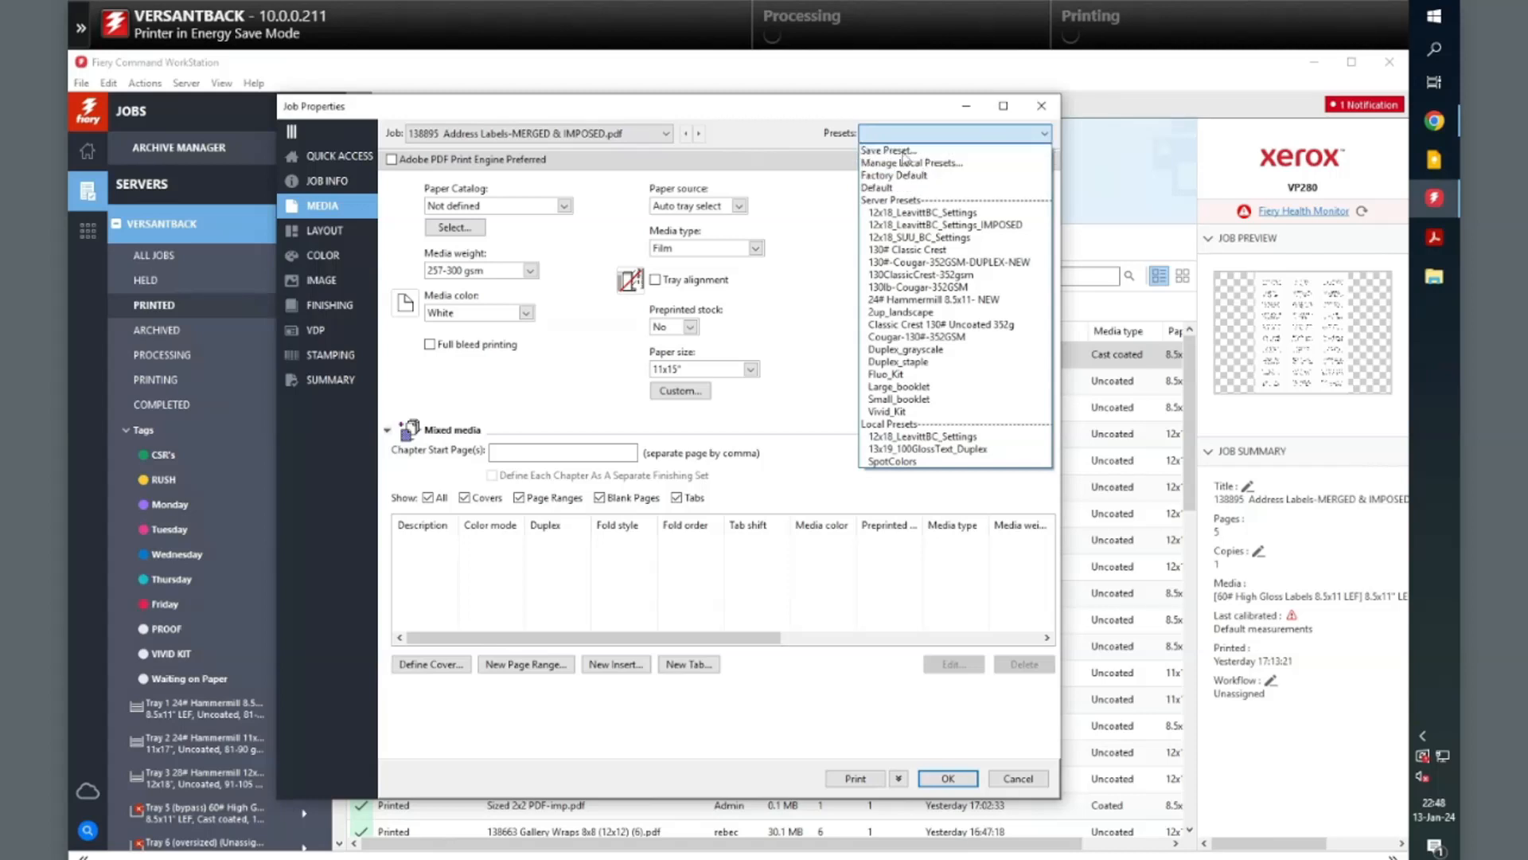
Store the current job settings as a server preset named TESTPRESET
left_click(888, 149)
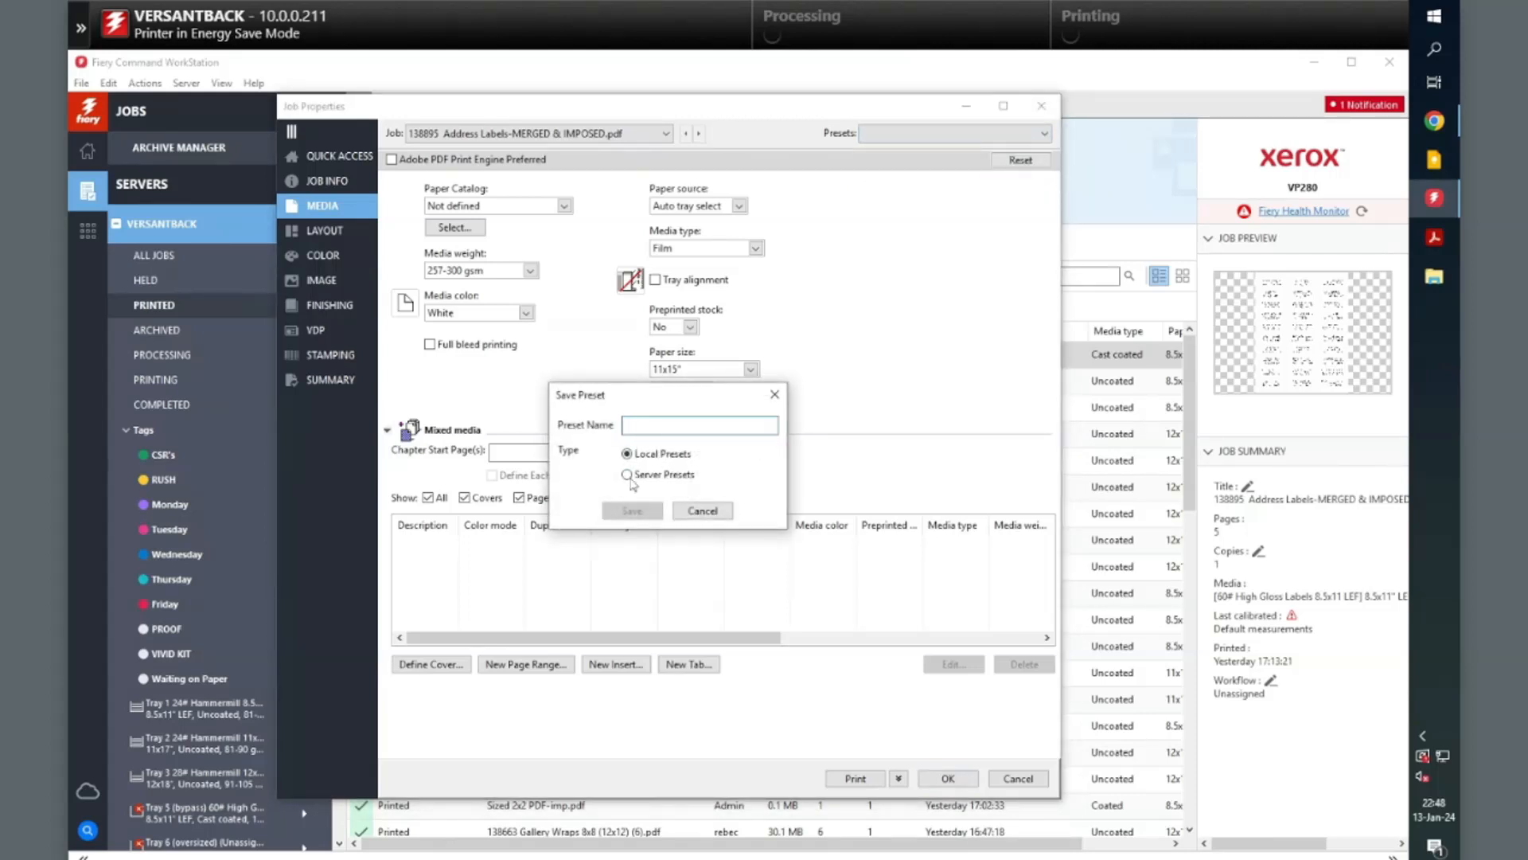
left_click(628, 475)
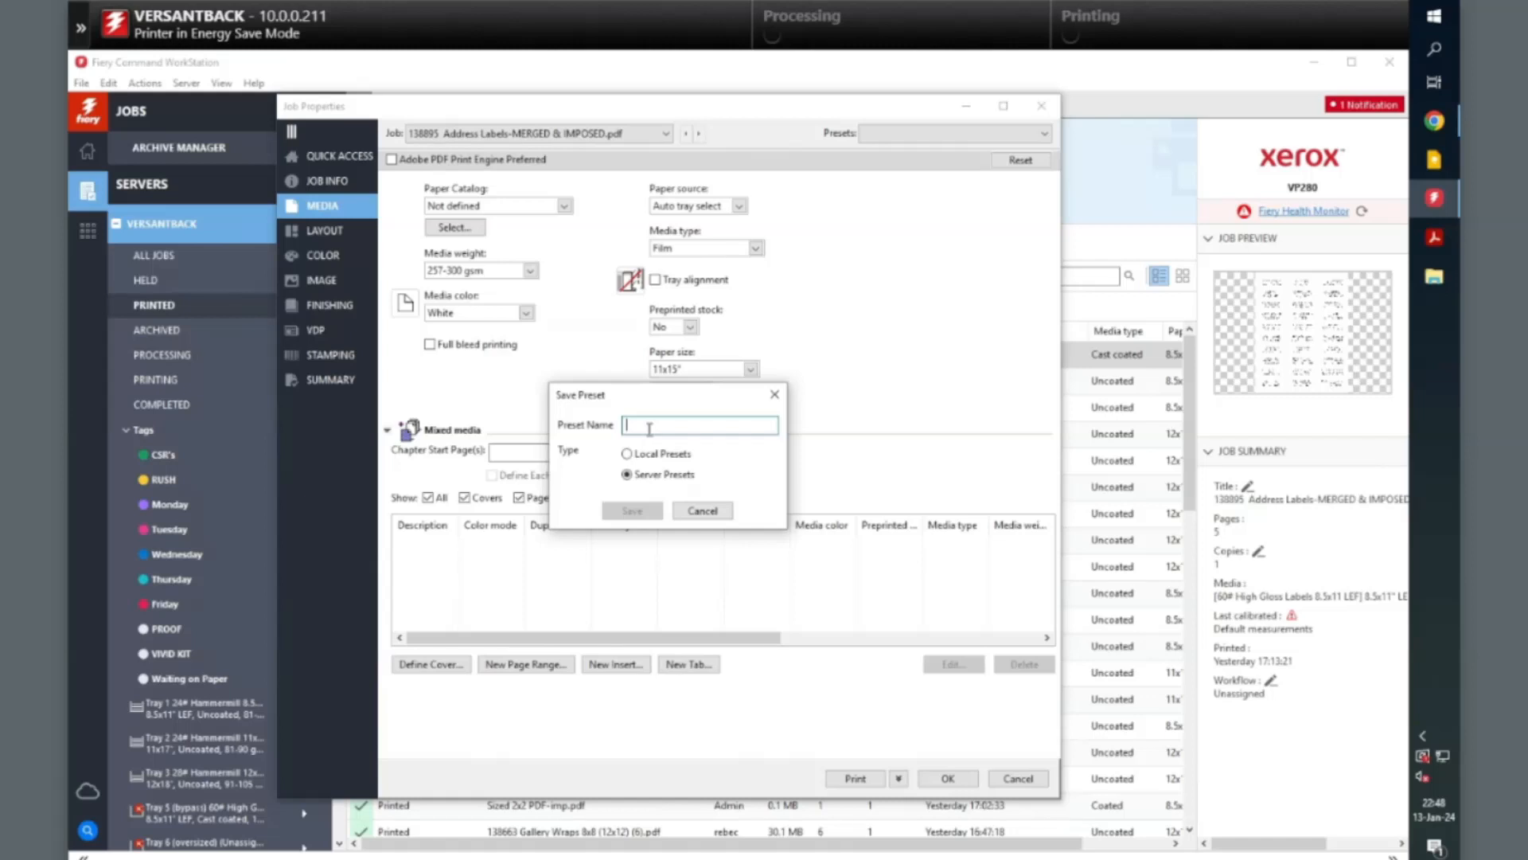
type("TESTPRESET")
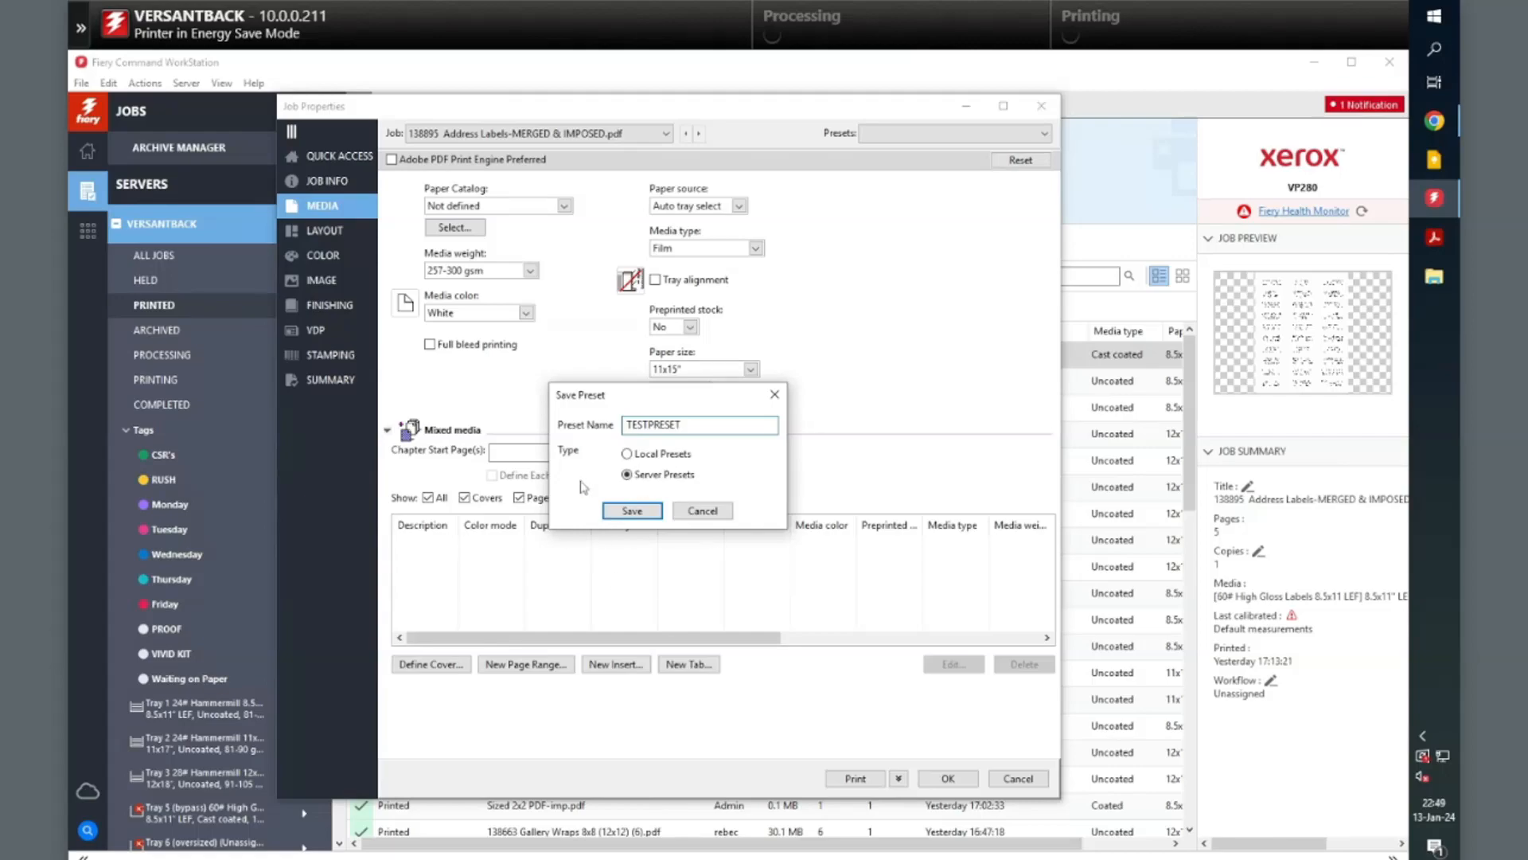
left_click(631, 511)
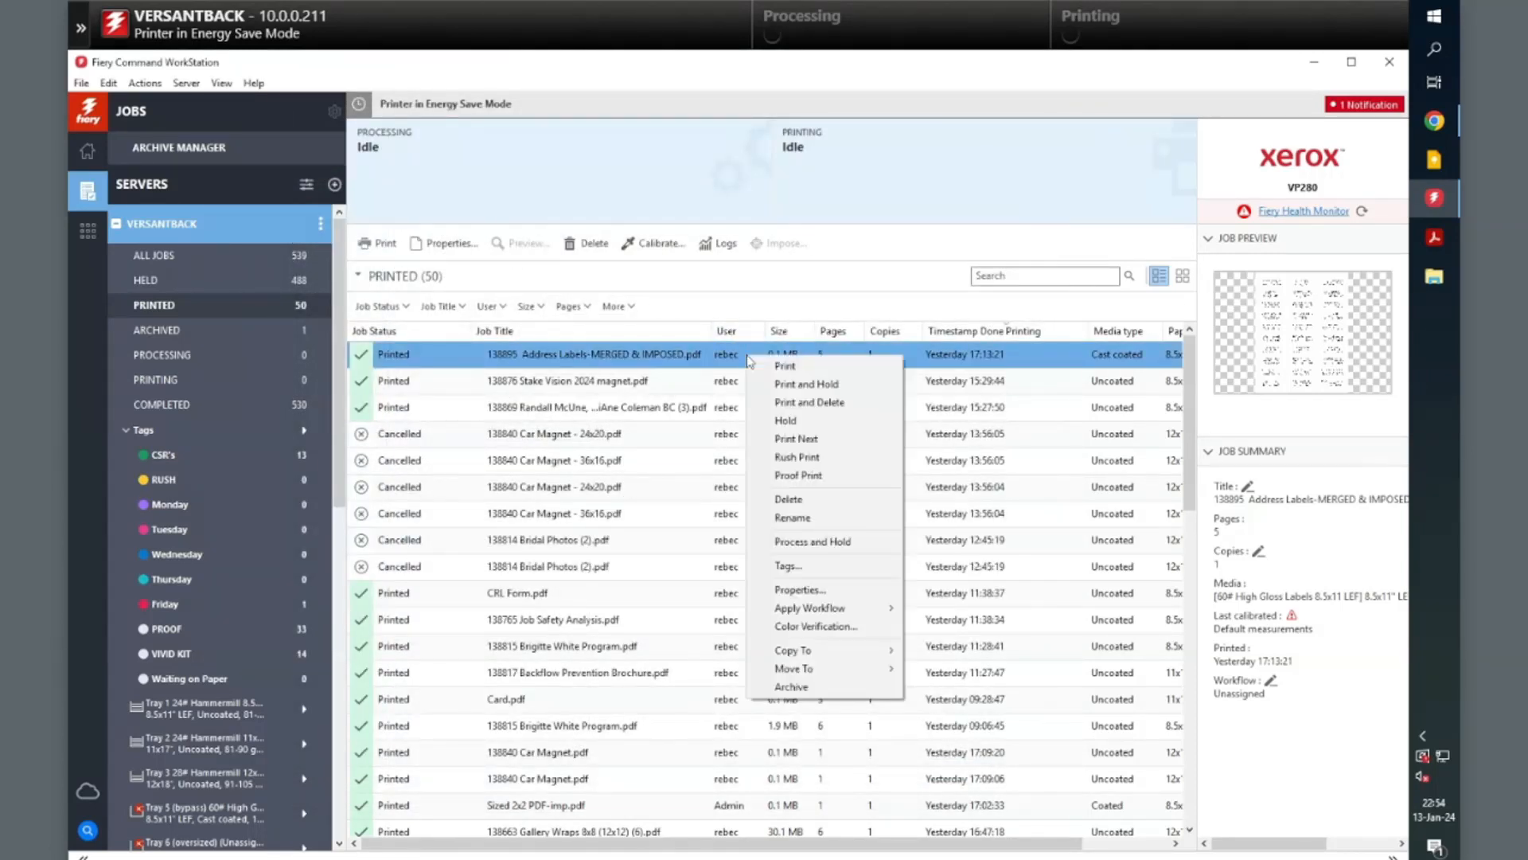
mouse_move(810, 606)
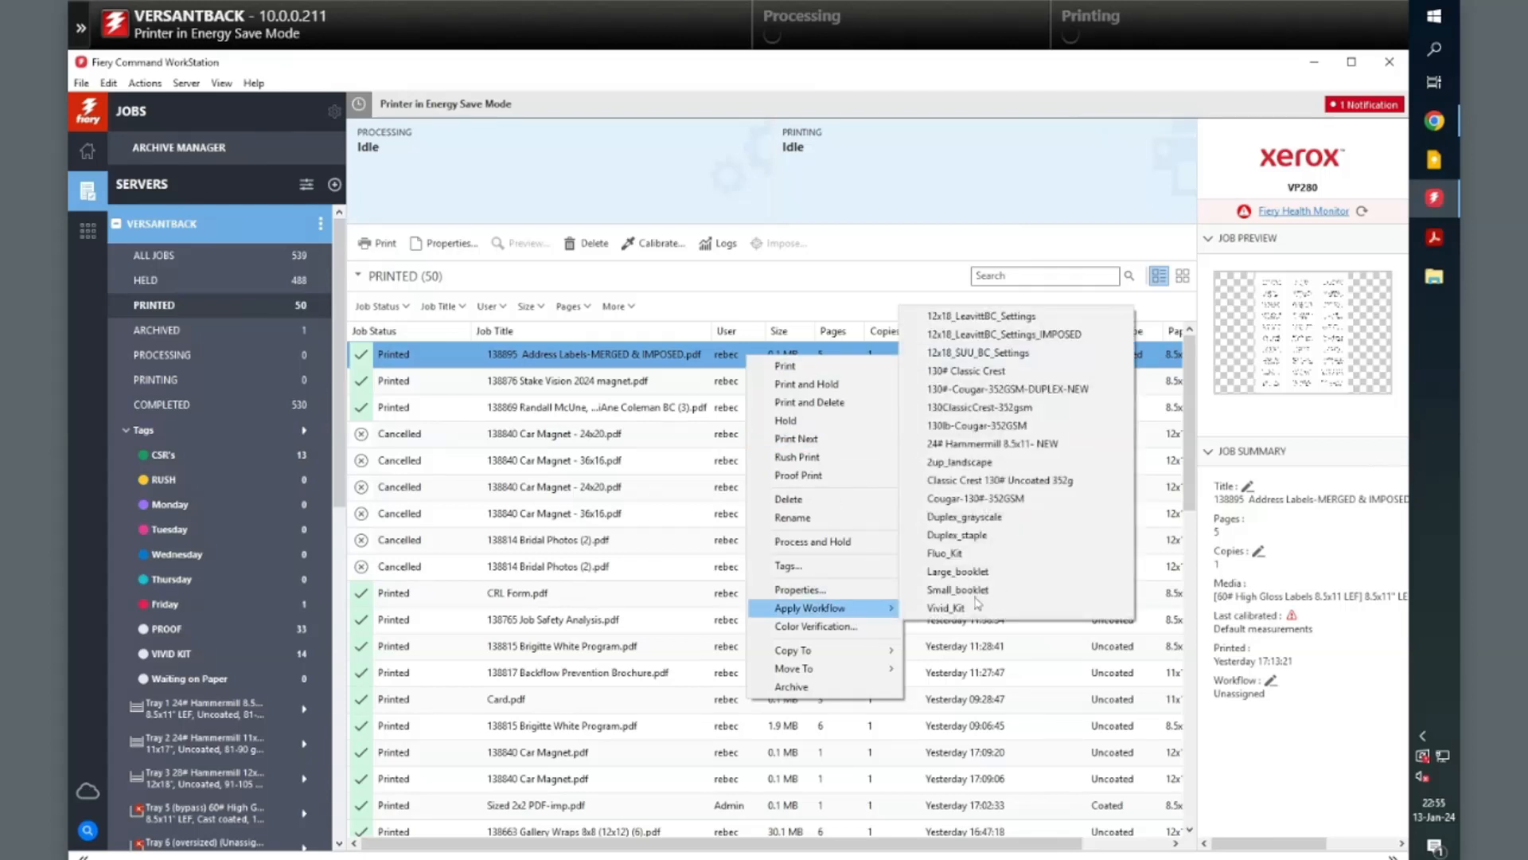
mouse_move(995, 554)
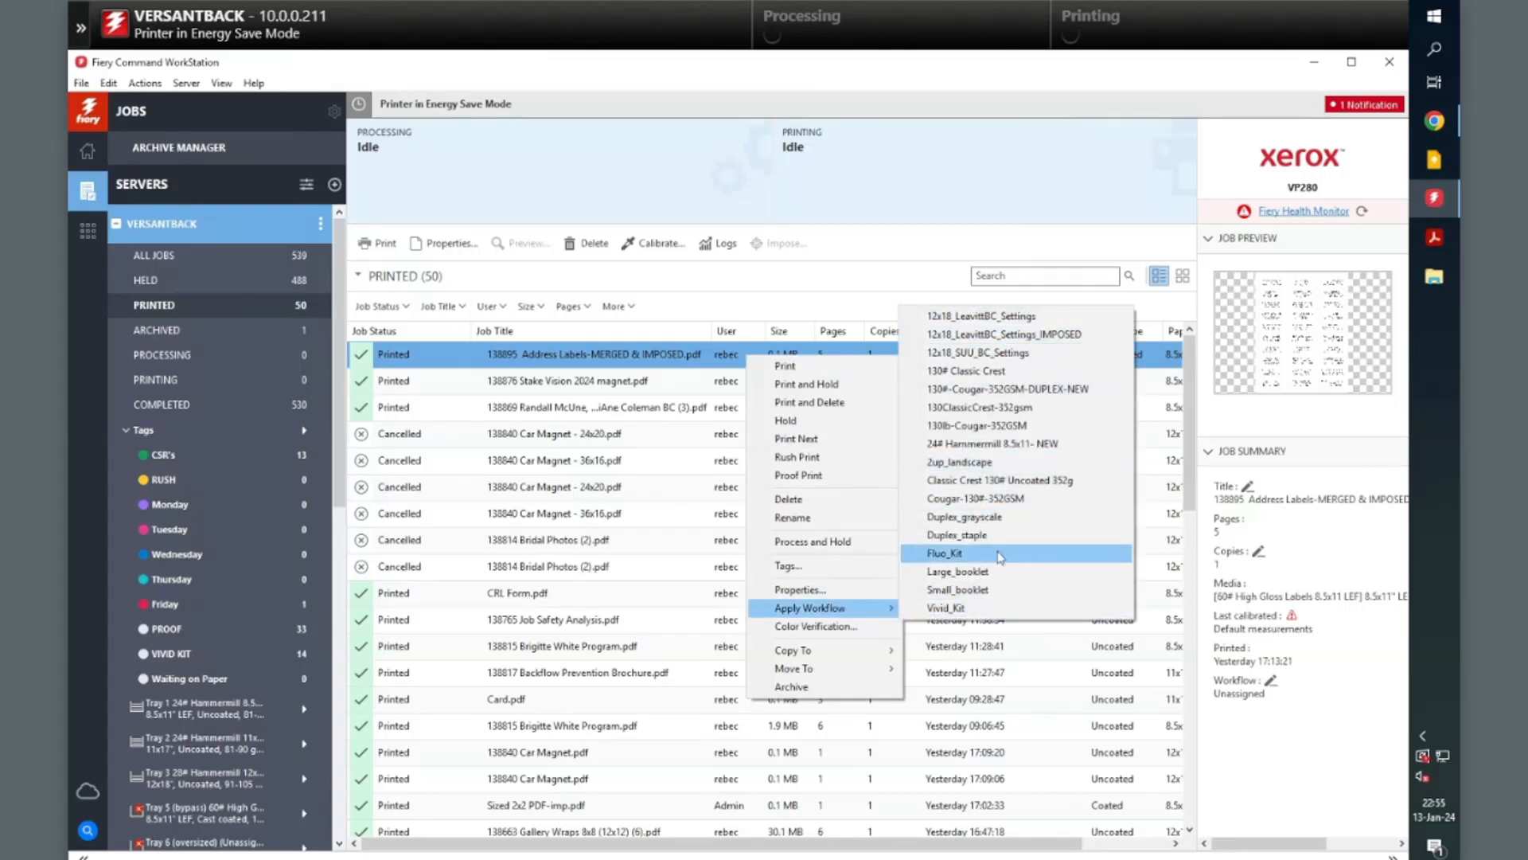
Dismiss the Apply Workflow submenu for the address labels job without choosing one
left_click(944, 552)
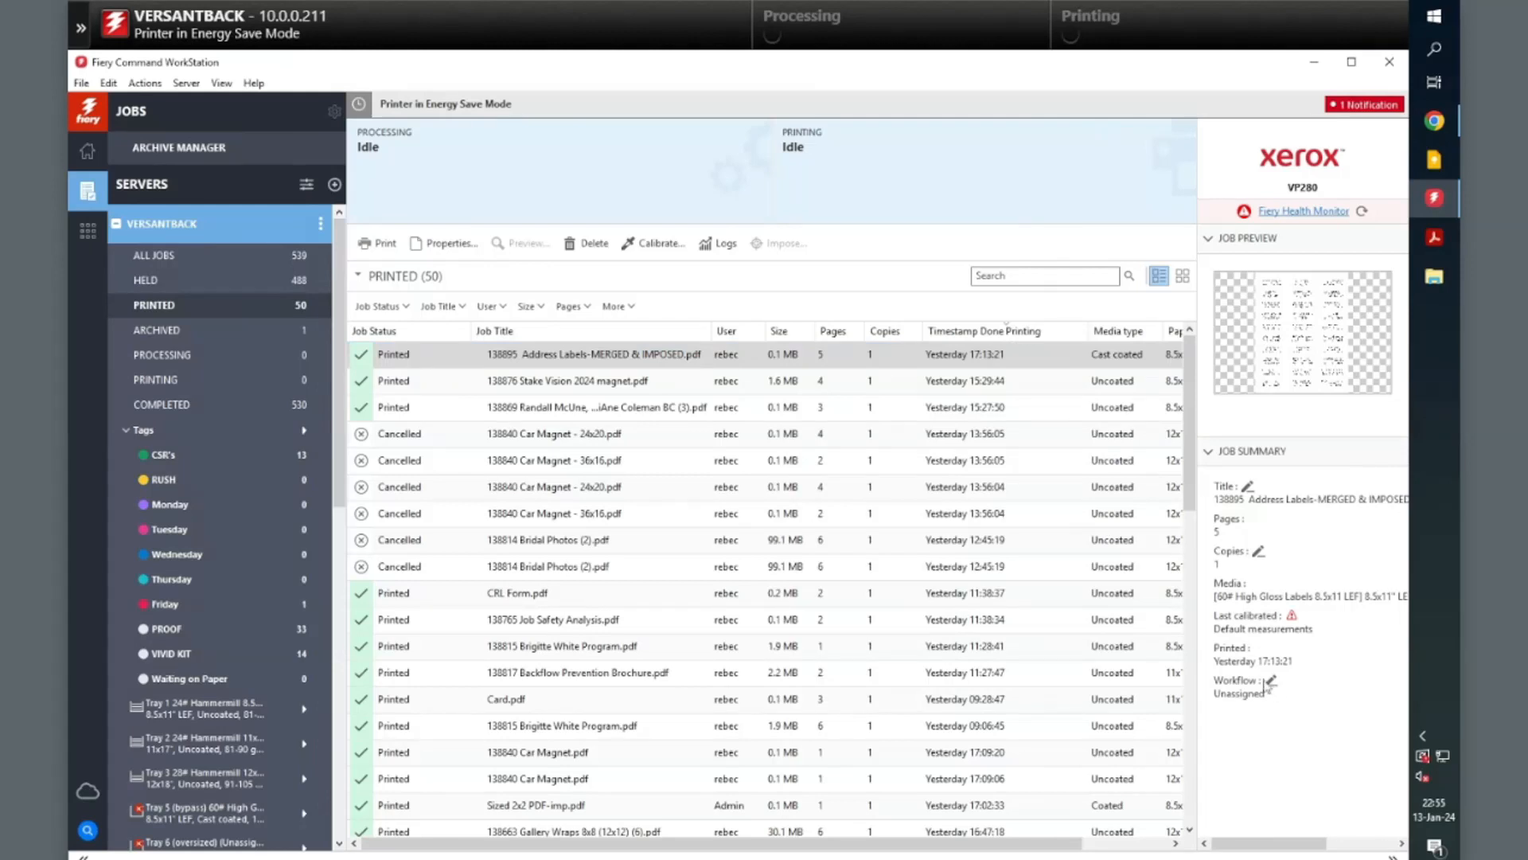
Edit the job summary's Workflow field and browse the available workflow choices
left_click(1269, 692)
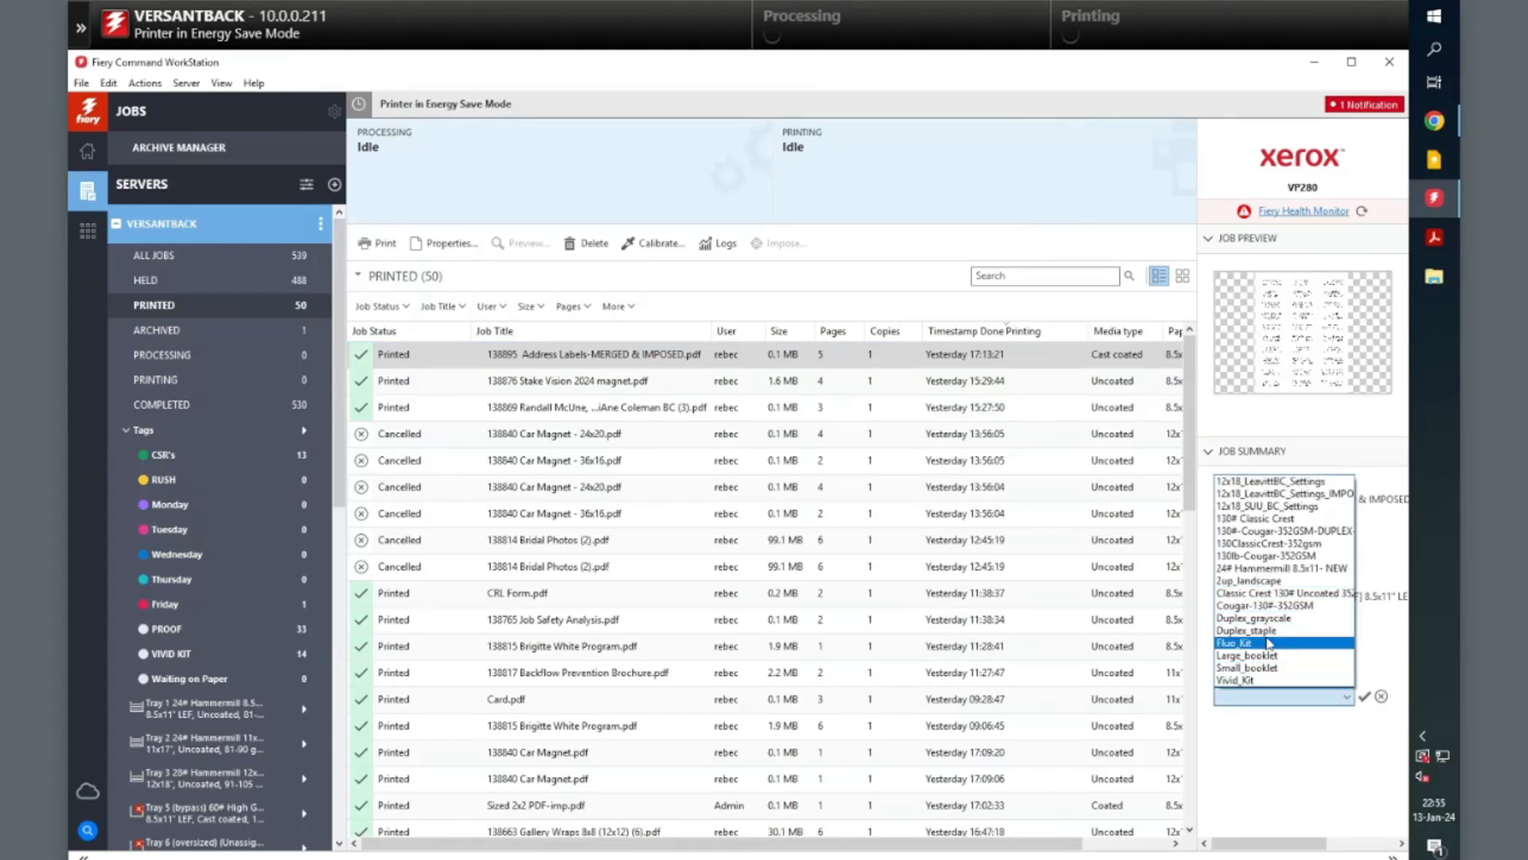
left_click(1249, 668)
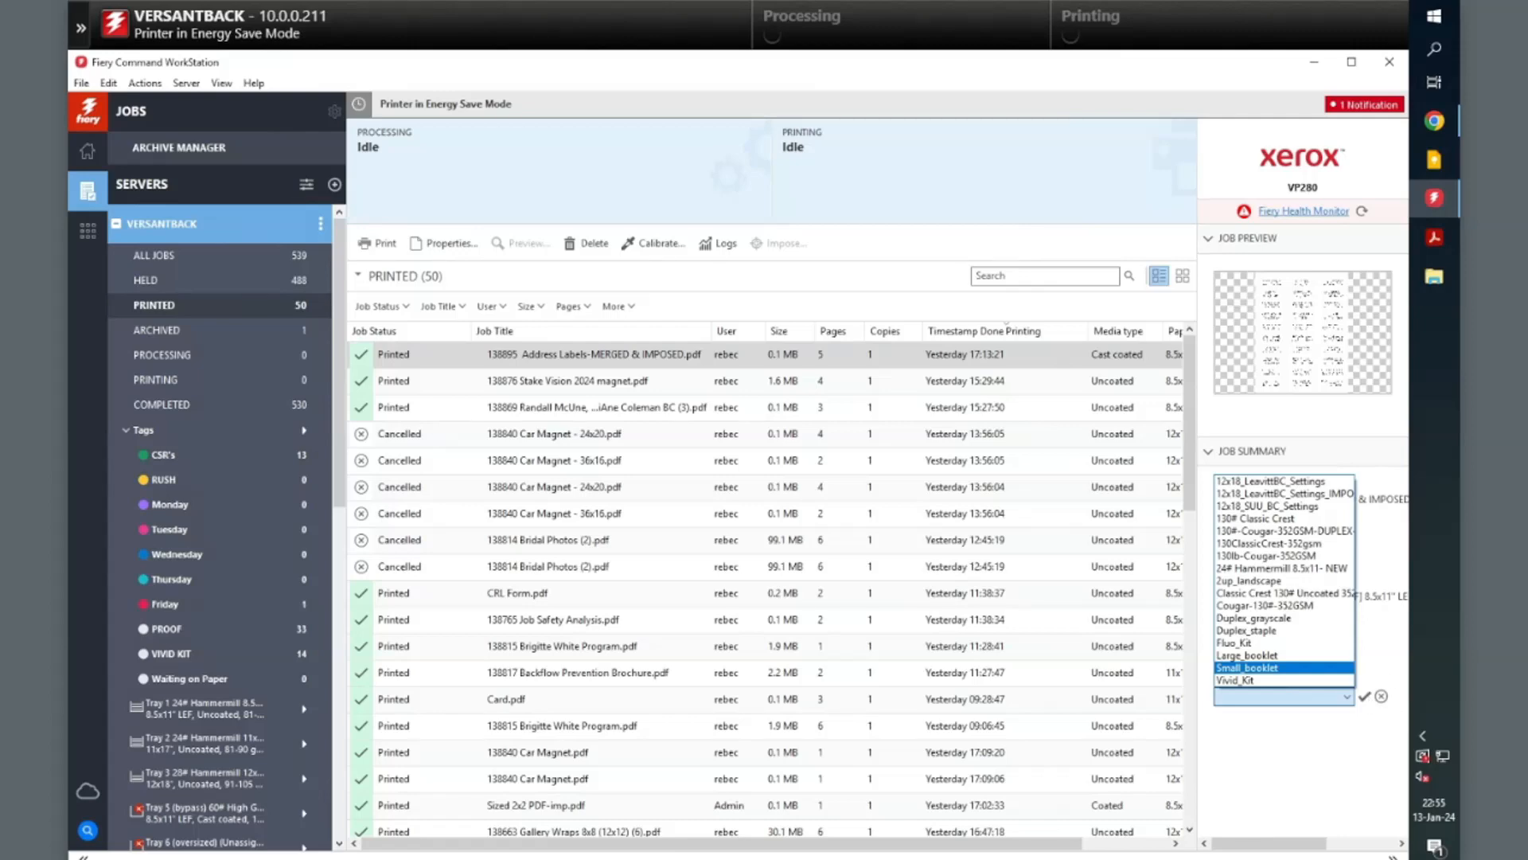